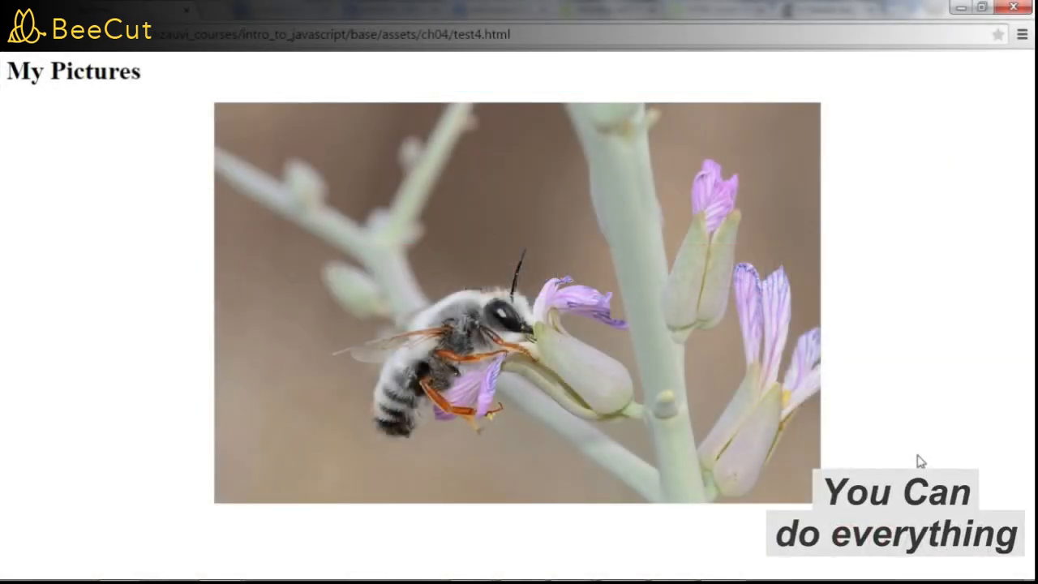
# Open Chrome's developer console beneath the My Pictures bee photo page
pyautogui.press('F12')
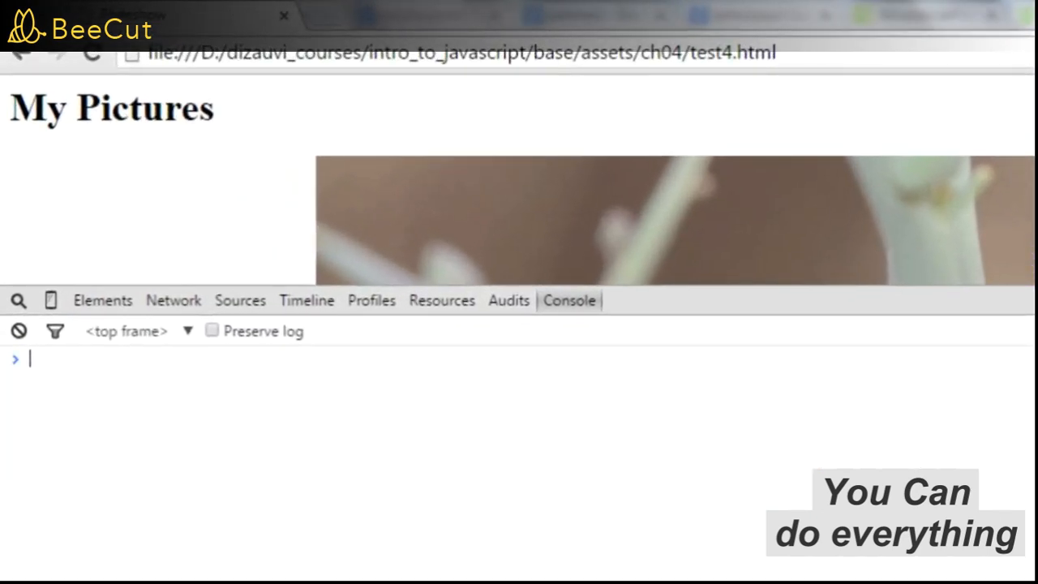
# Run a 2000 ms setTimeout in the console that logs "should print after 2 seconds"
pyautogui.write('setTimeout(')
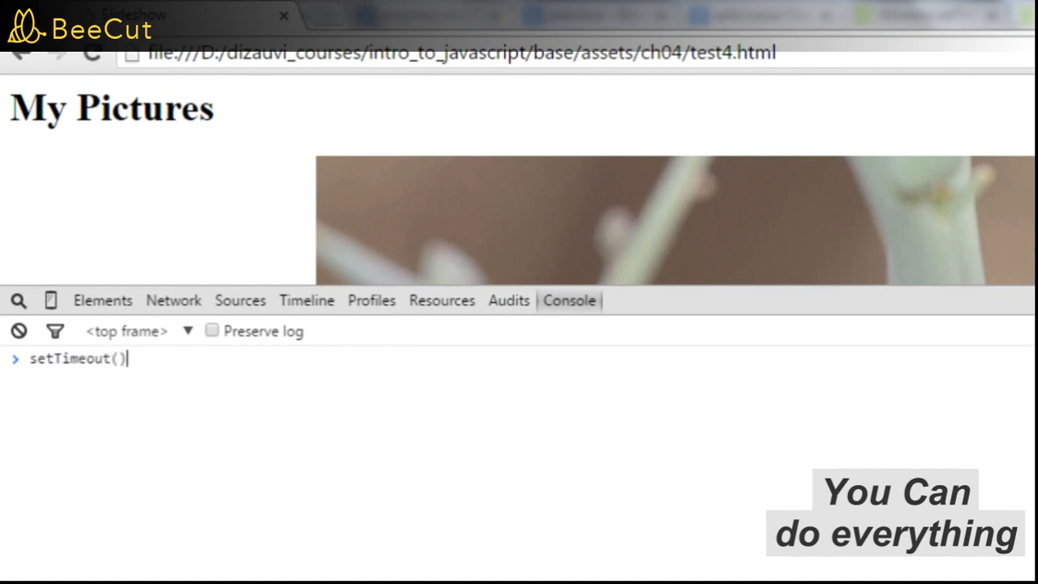
pyautogui.write('function(')
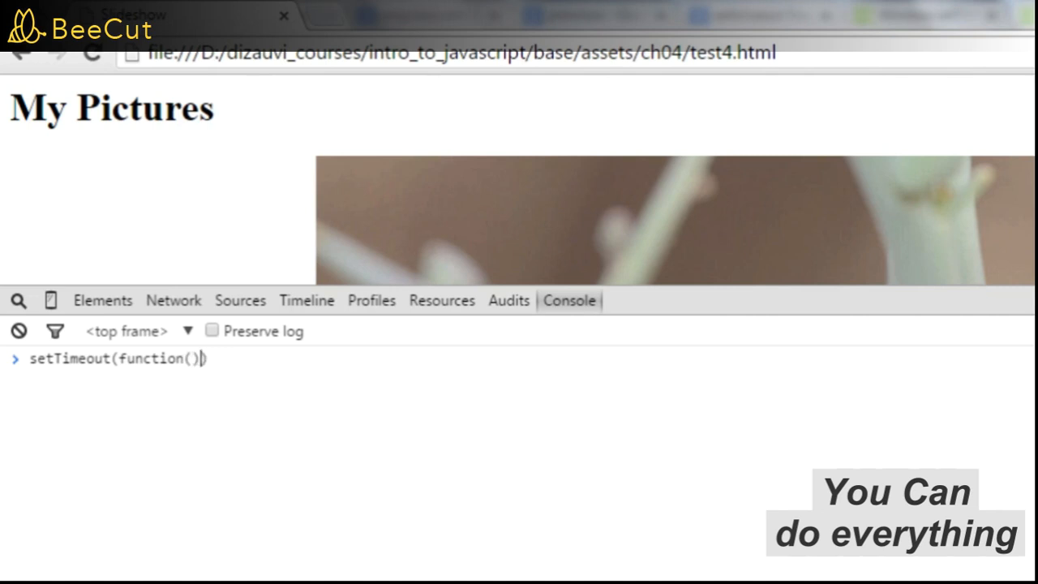
pyautogui.write('{')
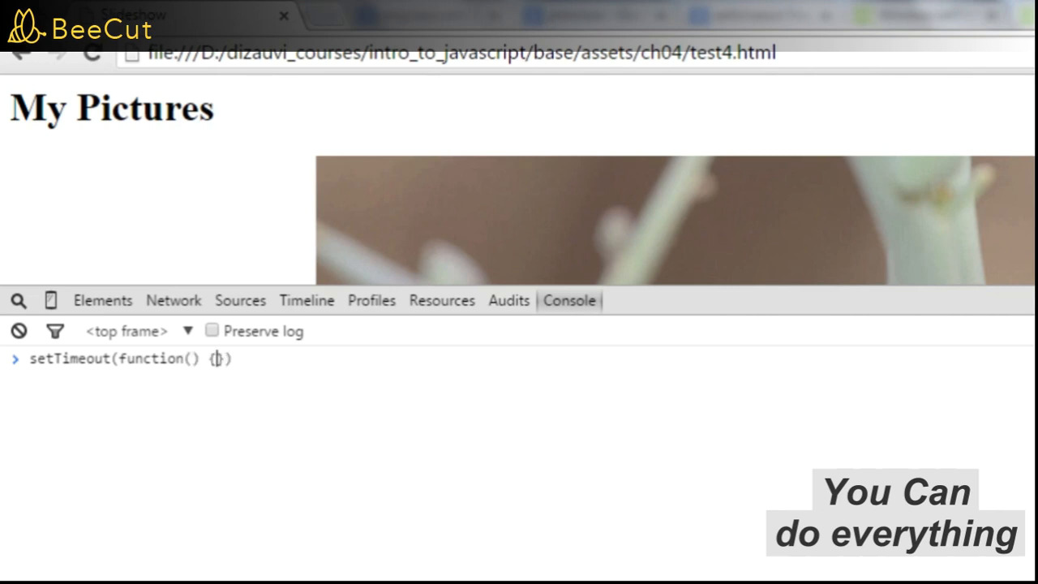
pyautogui.write('console.log("should print after 2 seconds");')
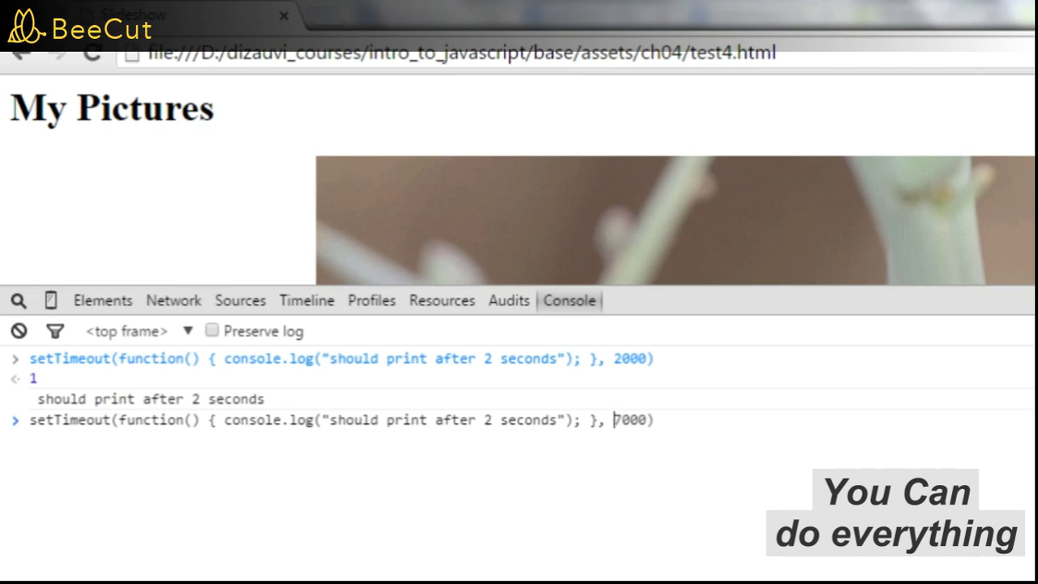
# Schedule a 7000 ms logging timeout, then cancel it with clearTimeout(2)
pyautogui.write('7')
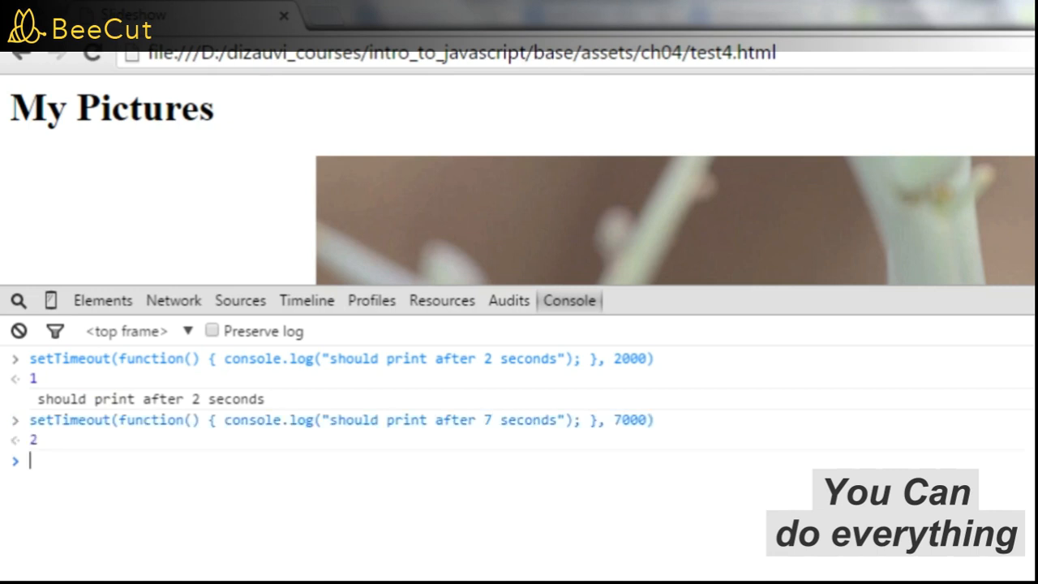
pyautogui.write('clearTimeout(2')
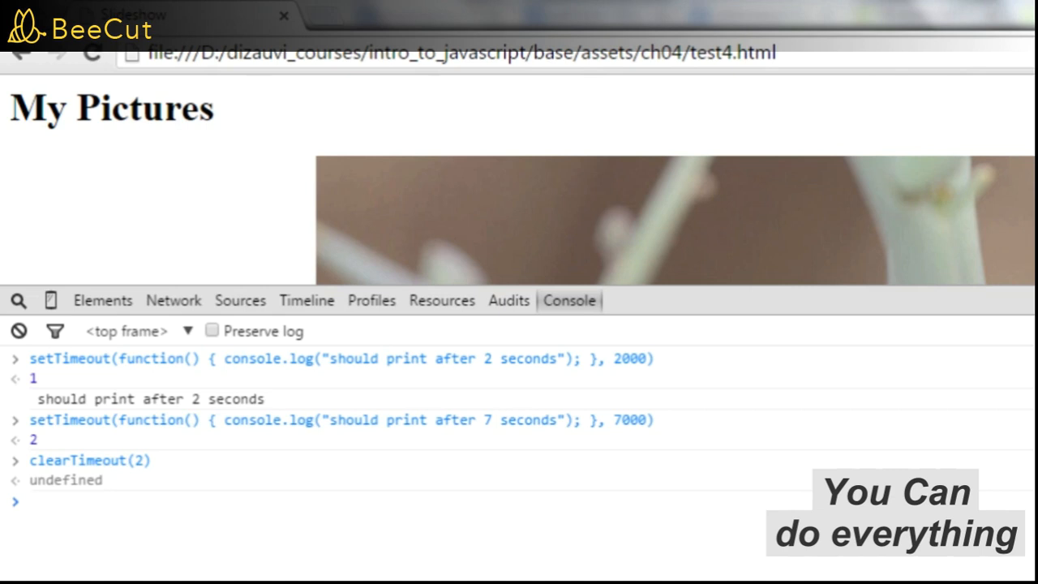
pyautogui.scroll(-3)
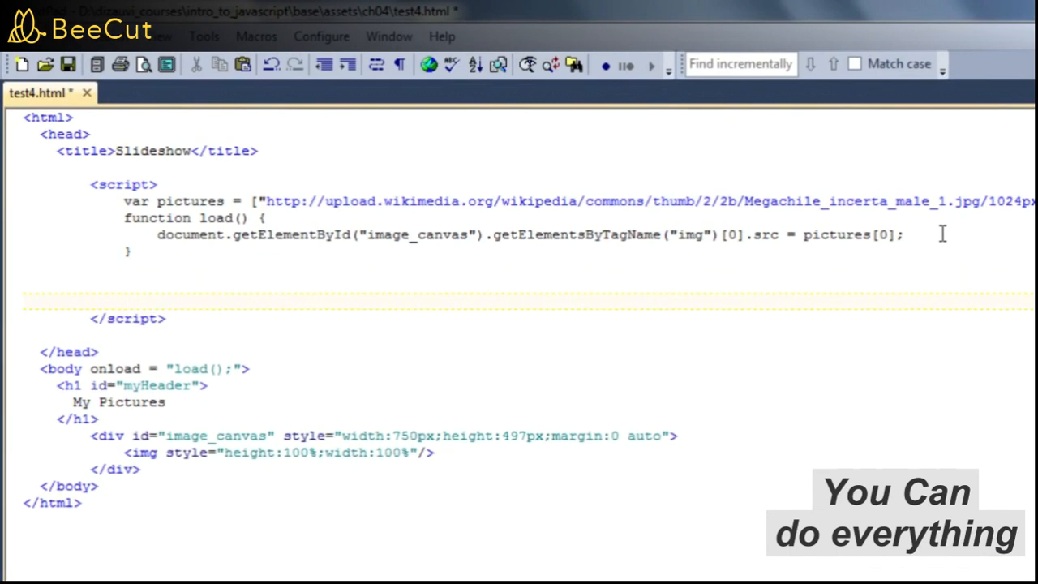
# Add changePic(n) below load(), setting the image_canvas img source to pictures[n]
pyautogui.write('function changePic')
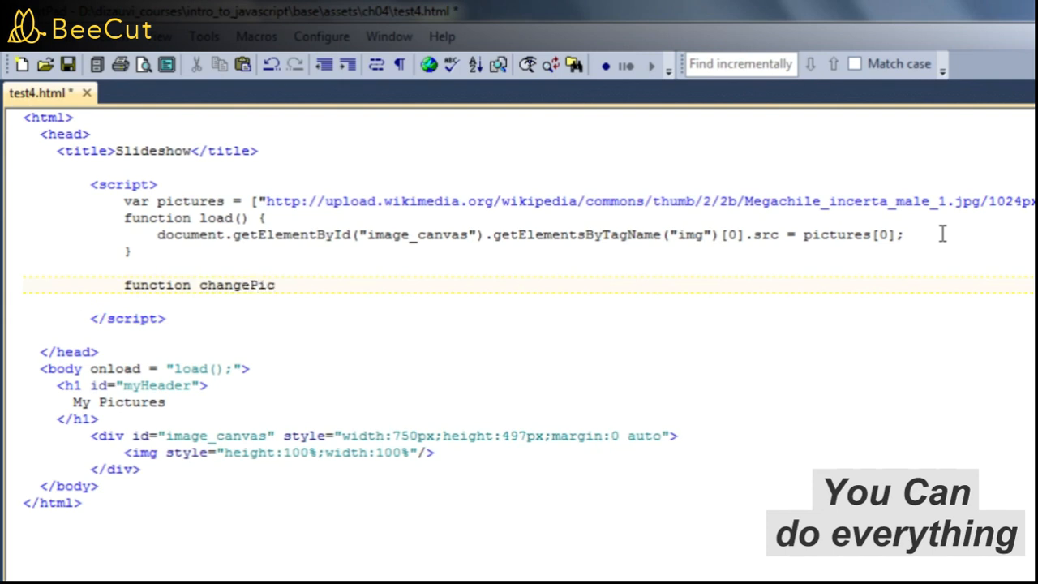
pyautogui.write('(){')
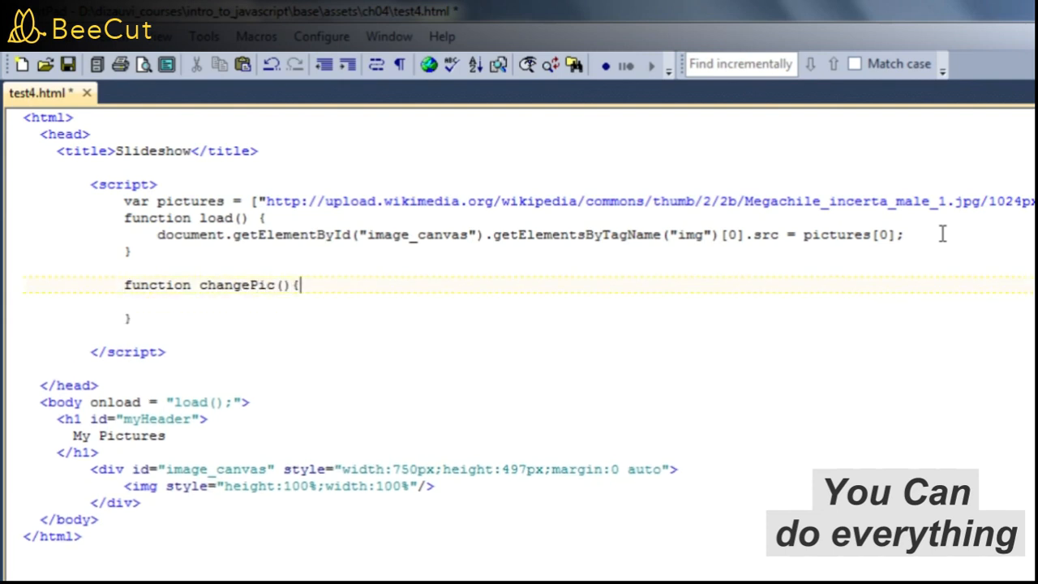
pyautogui.write('n')
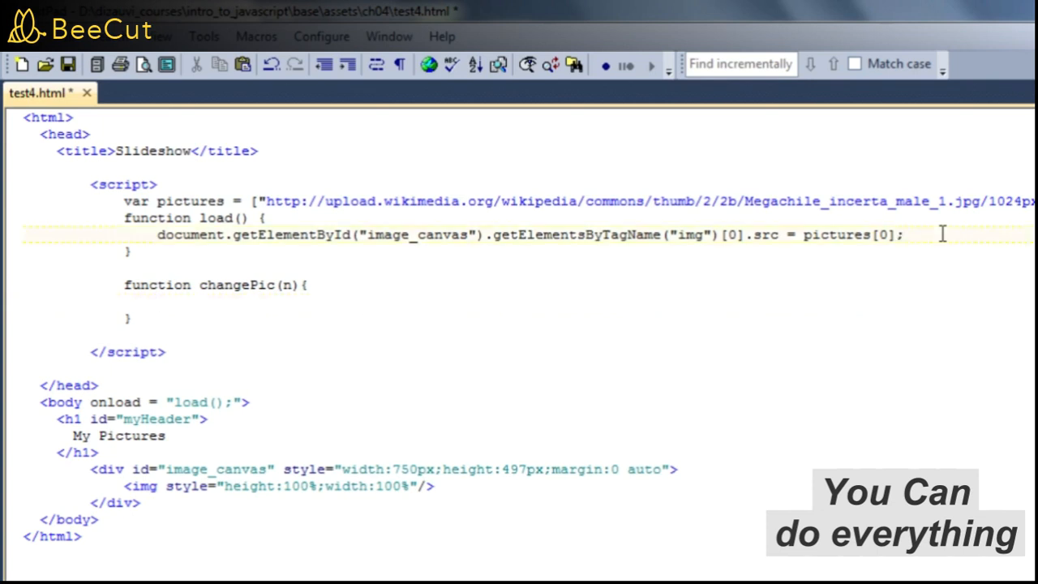
pyautogui.click(306, 285)
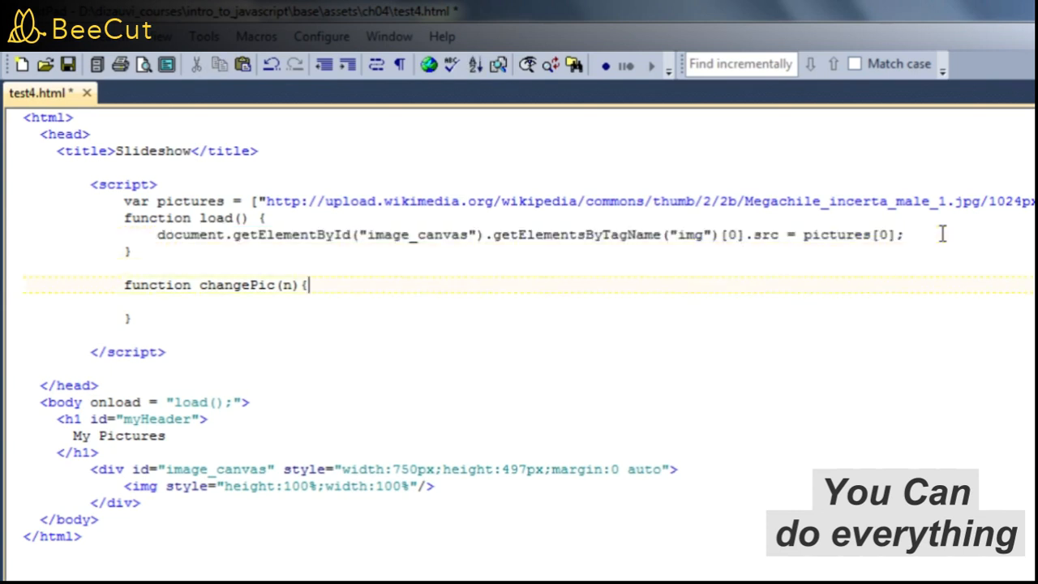
pyautogui.write('document.getElementById("image_canvas").getElementsByTagName("img")[0].src = pictures[0];')
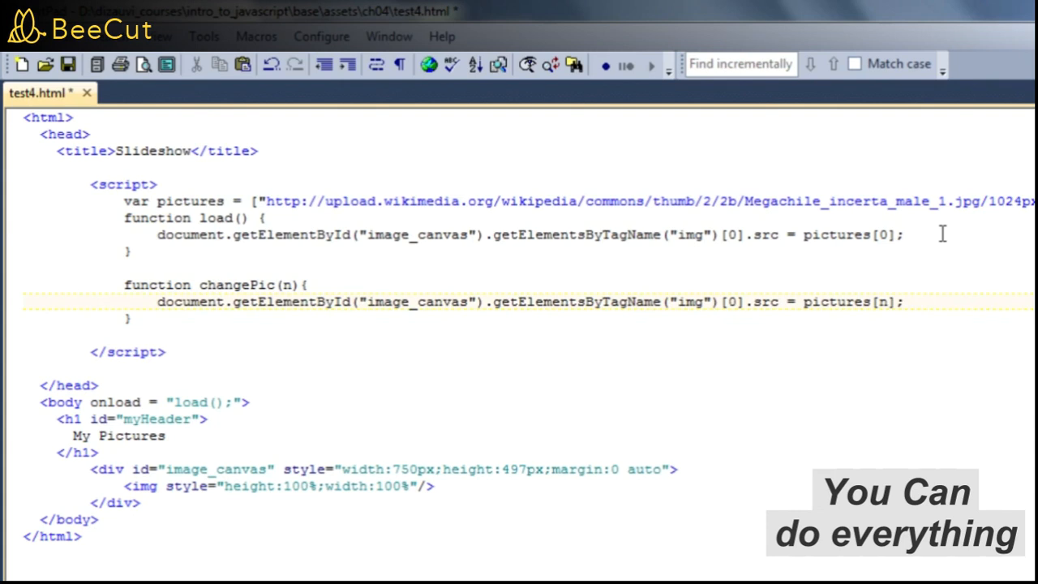
pyautogui.click(68, 64)
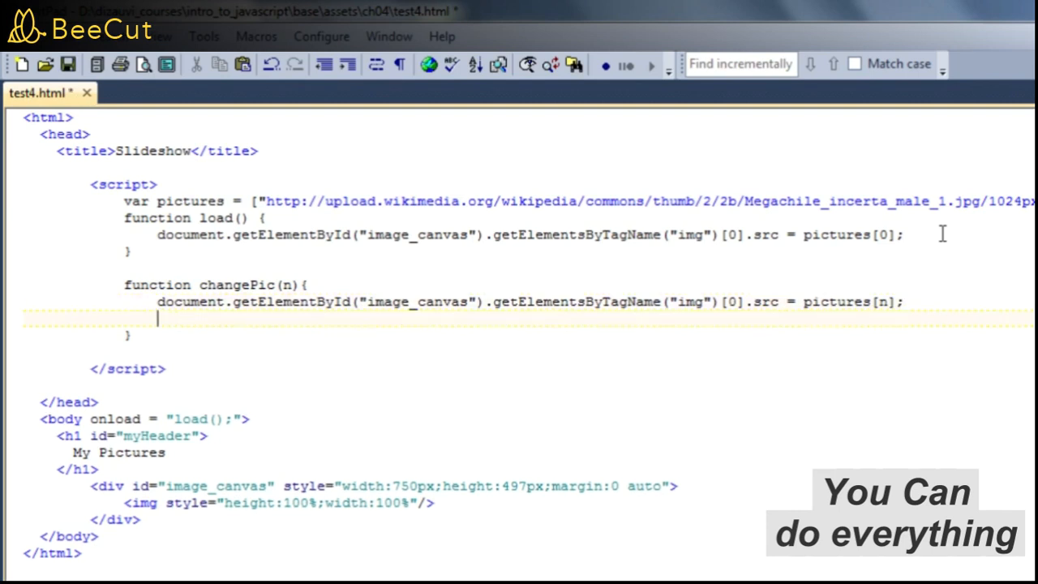
# Make changePic call setTimeout to run changePic(n+1) after 5000 ms, and save test4.html
pyautogui.write('setTime')
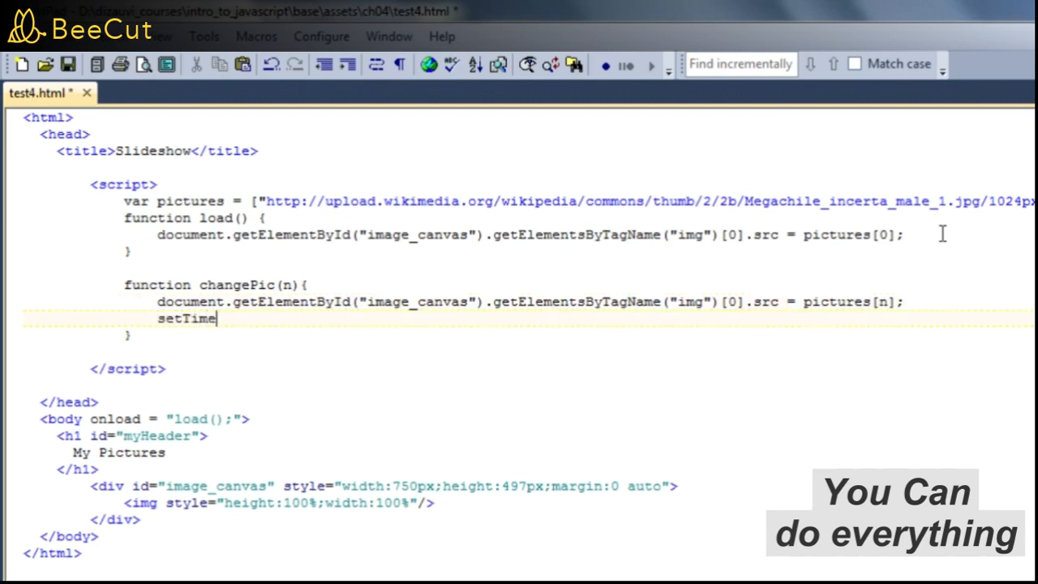
pyautogui.write('out()')
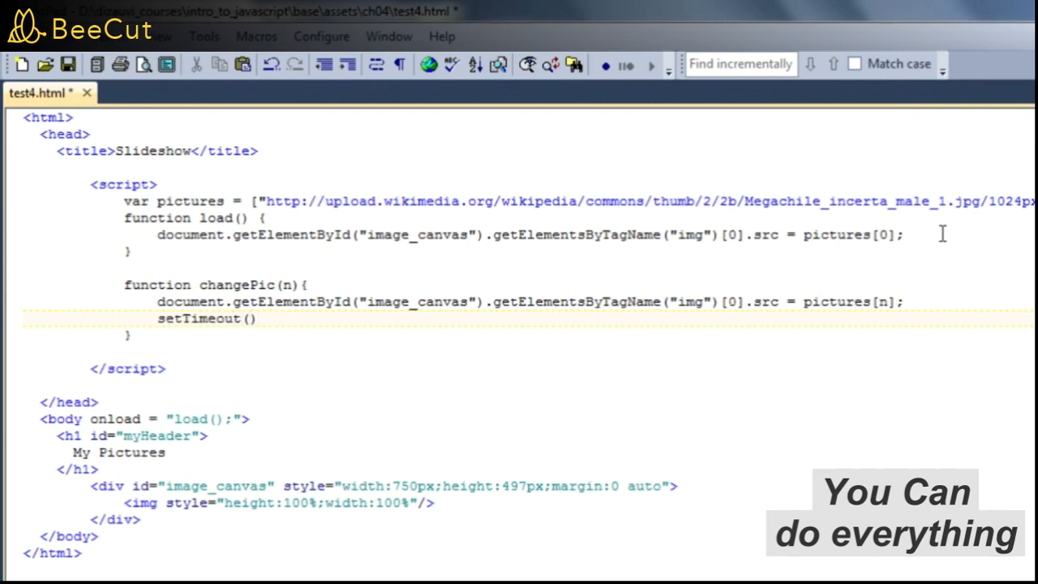
pyautogui.write('function')
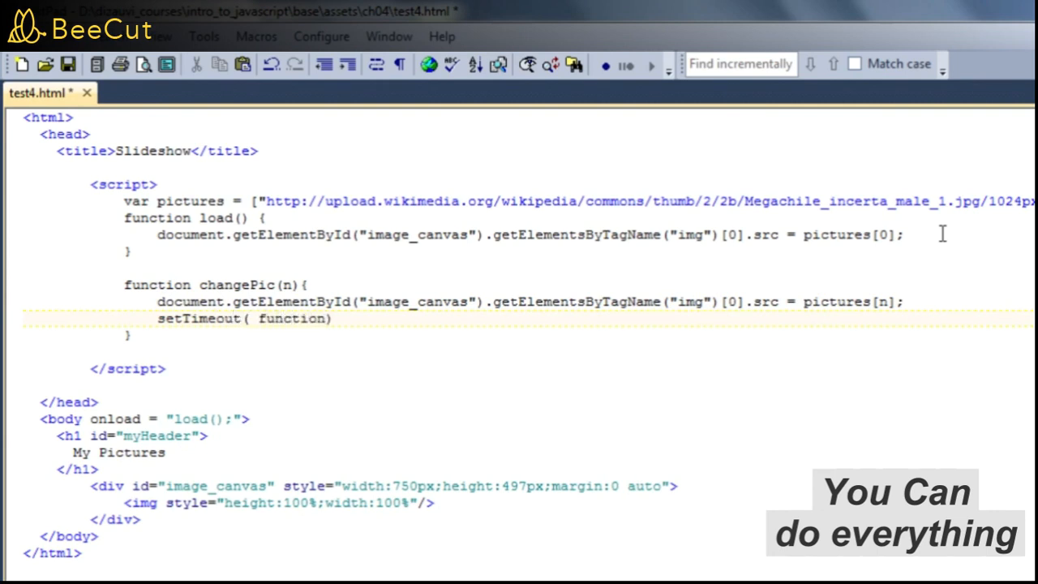
pyautogui.write('() {})')
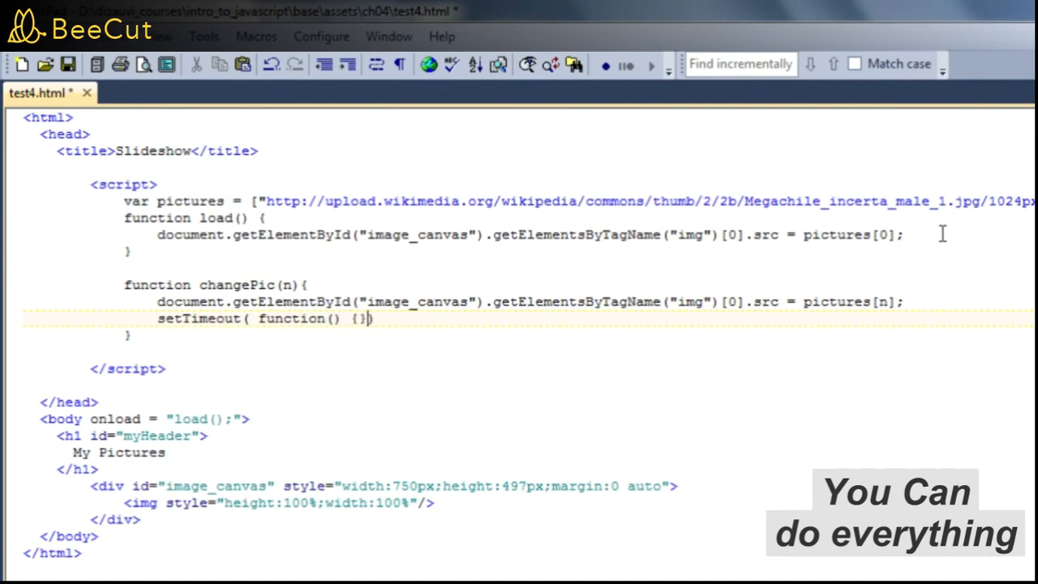
pyautogui.write('c')
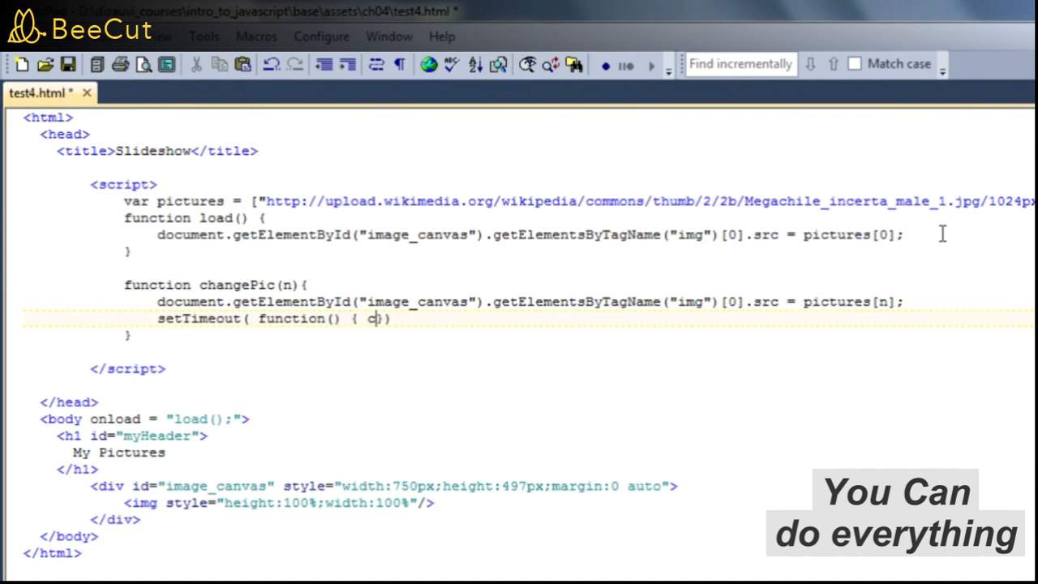
pyautogui.write('hangePic(n')
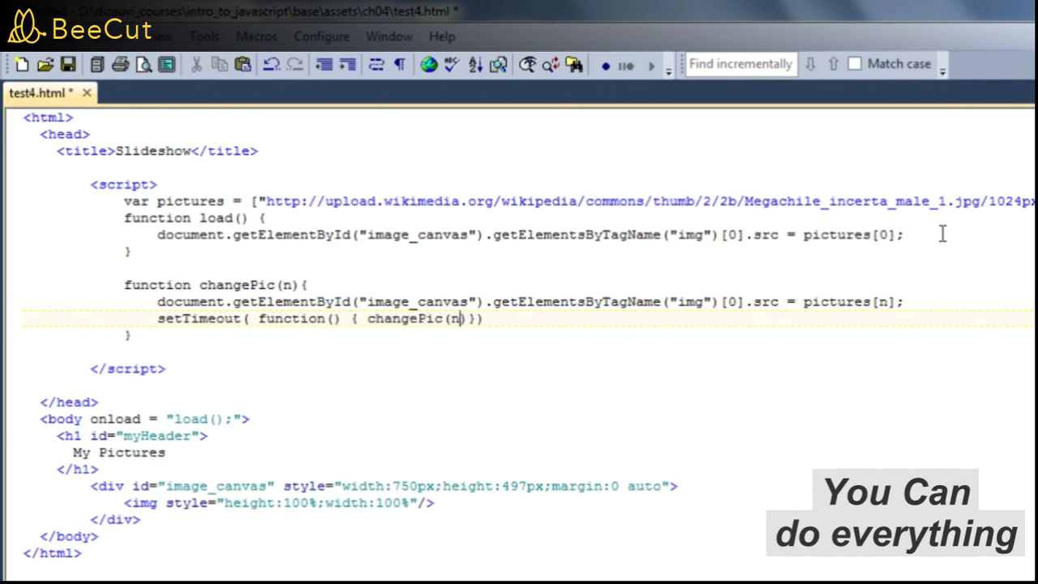
pyautogui.write('+1;')
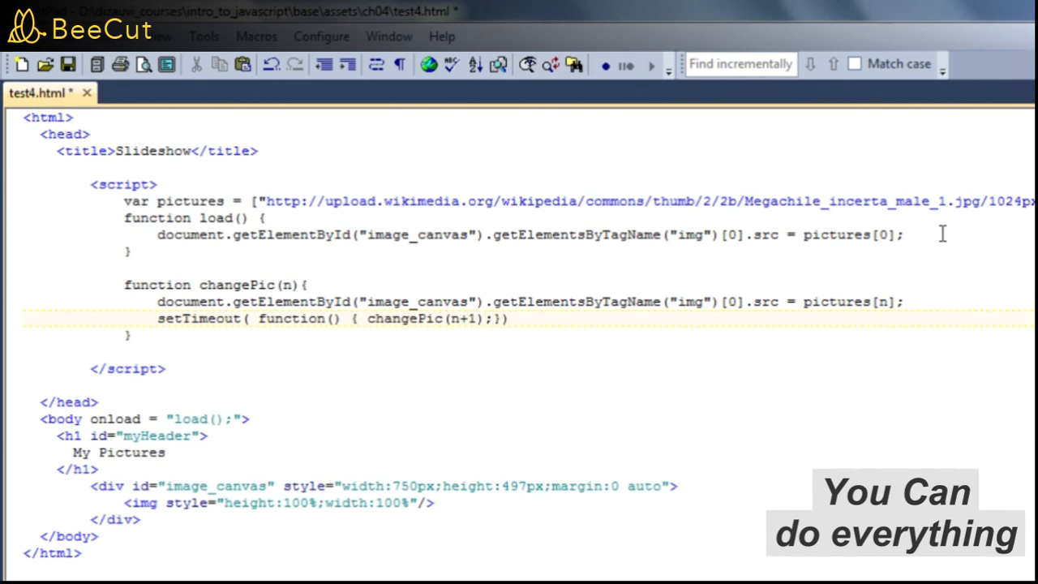
pyautogui.write(', 5000')
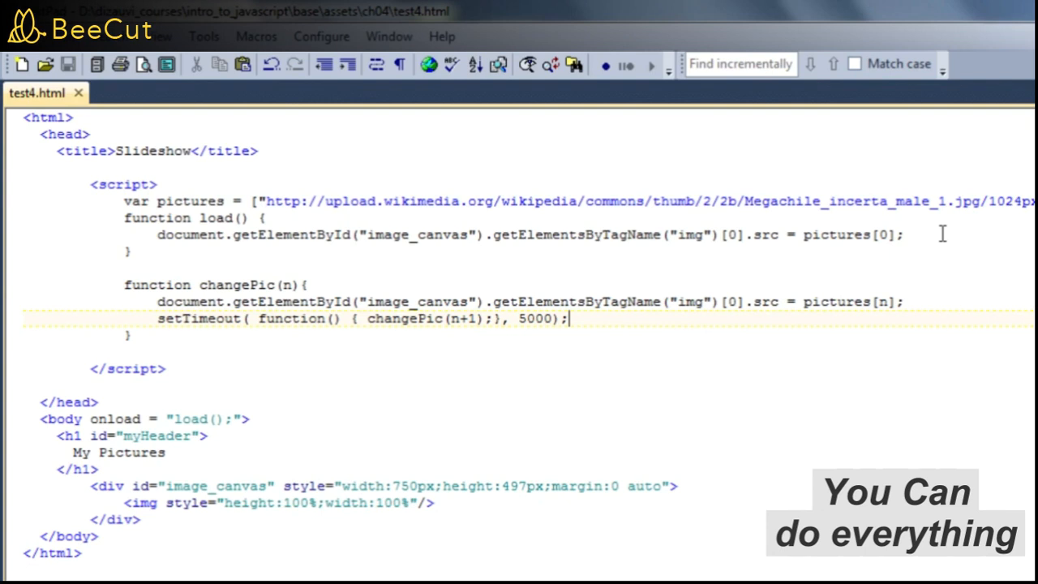
# Change changePic's image index to pictures[n % pictures.length]
pyautogui.write('% pictures.length')
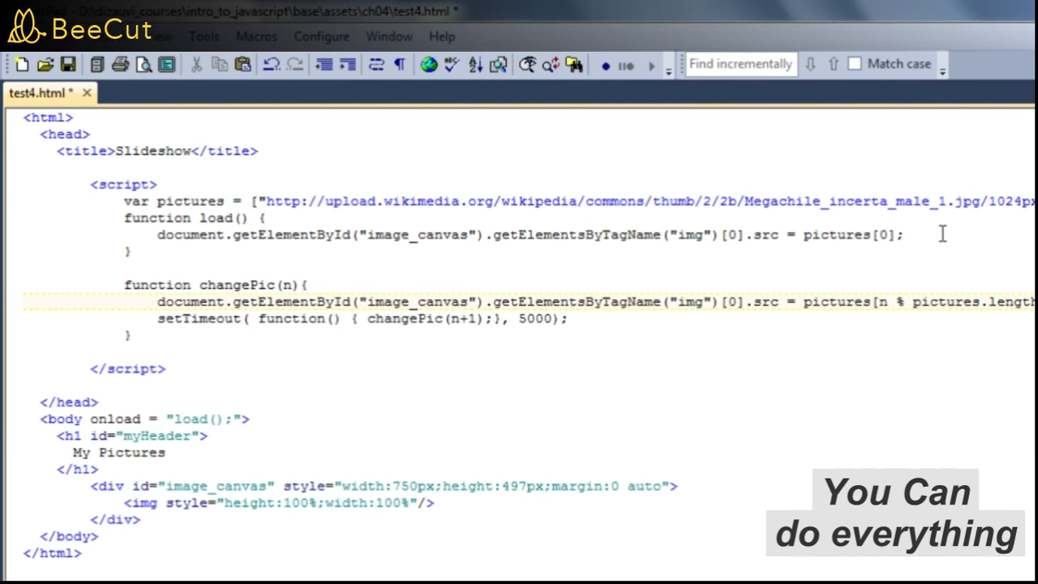
pyautogui.click(909, 235)
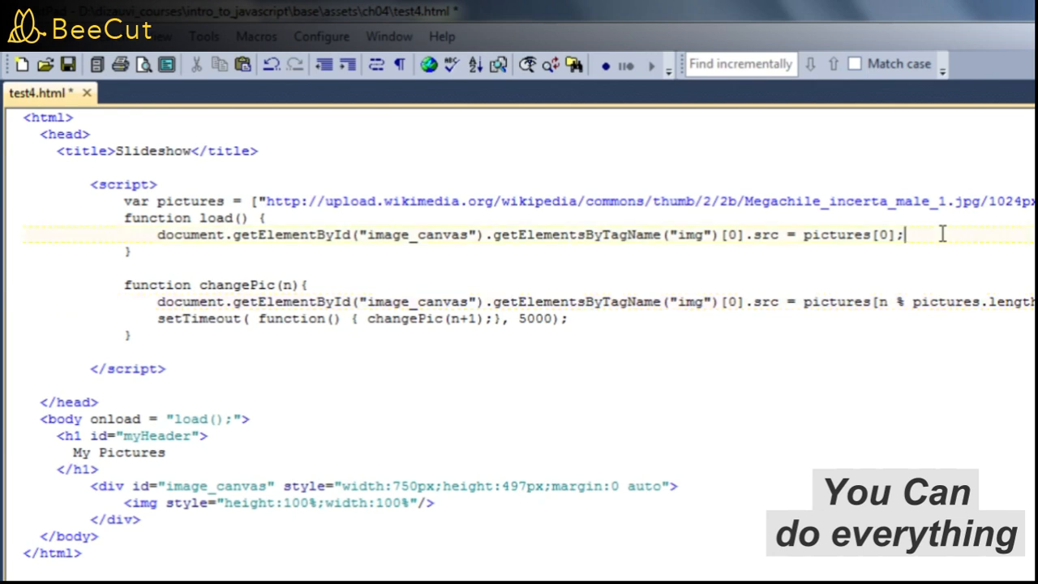